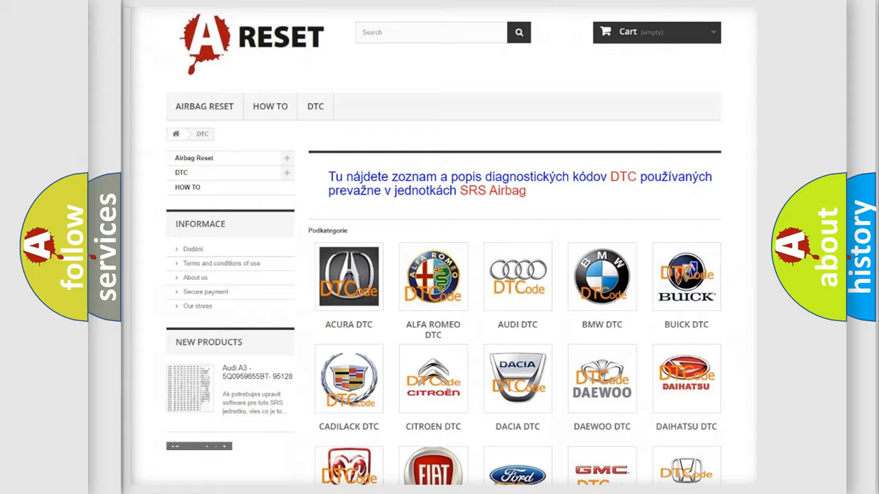
Open the CHRYSLER DTC entry from the car brands catalogue to list its trouble codes.
scroll("down", 3)
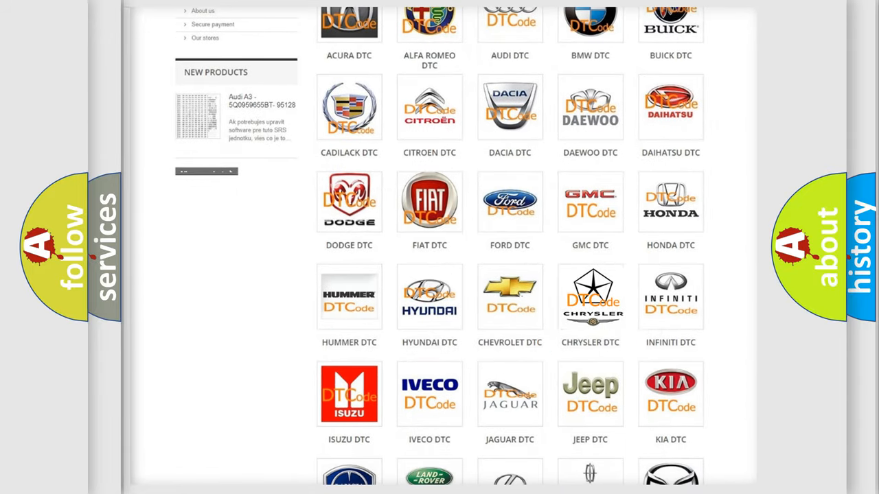
left_click(590, 296)
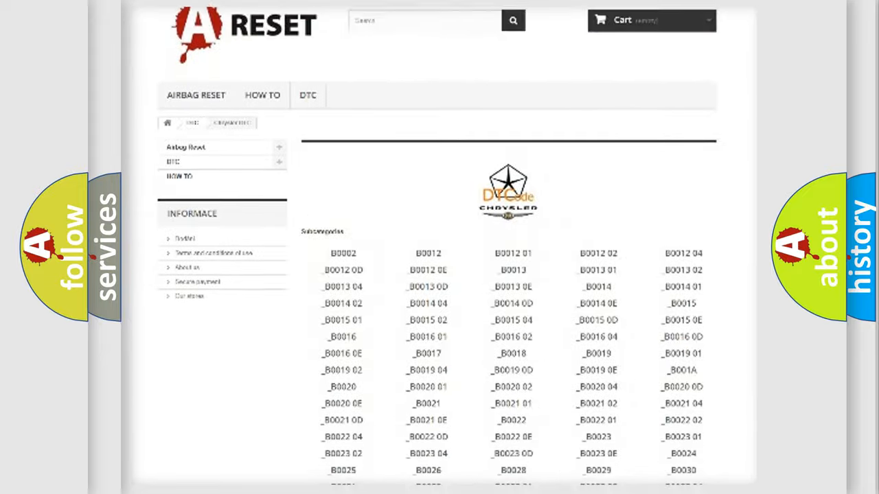
scroll("down", 3)
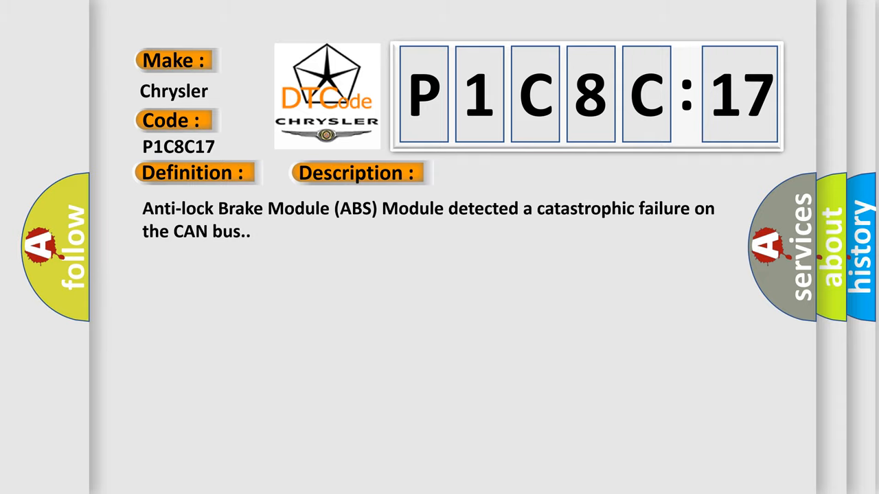
Reveal the P1C8C17 causes: open or shorted CAN bus circuits and voltage above threshold.
left_click(505, 174)
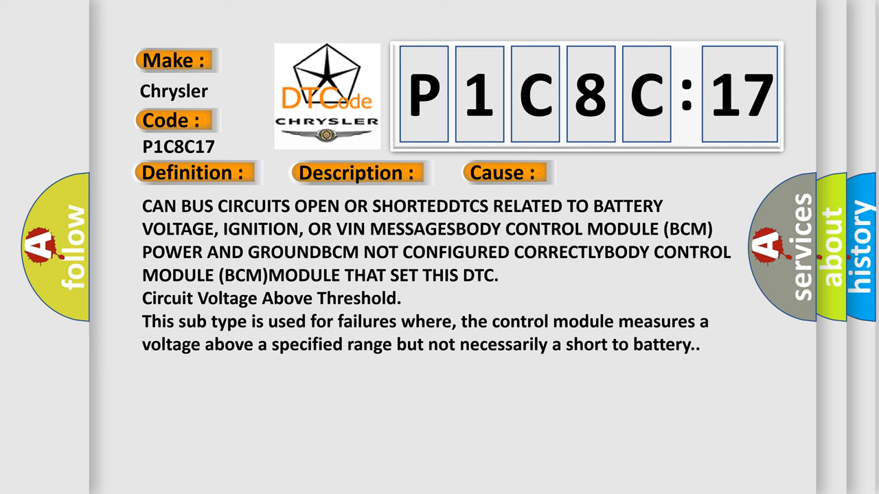